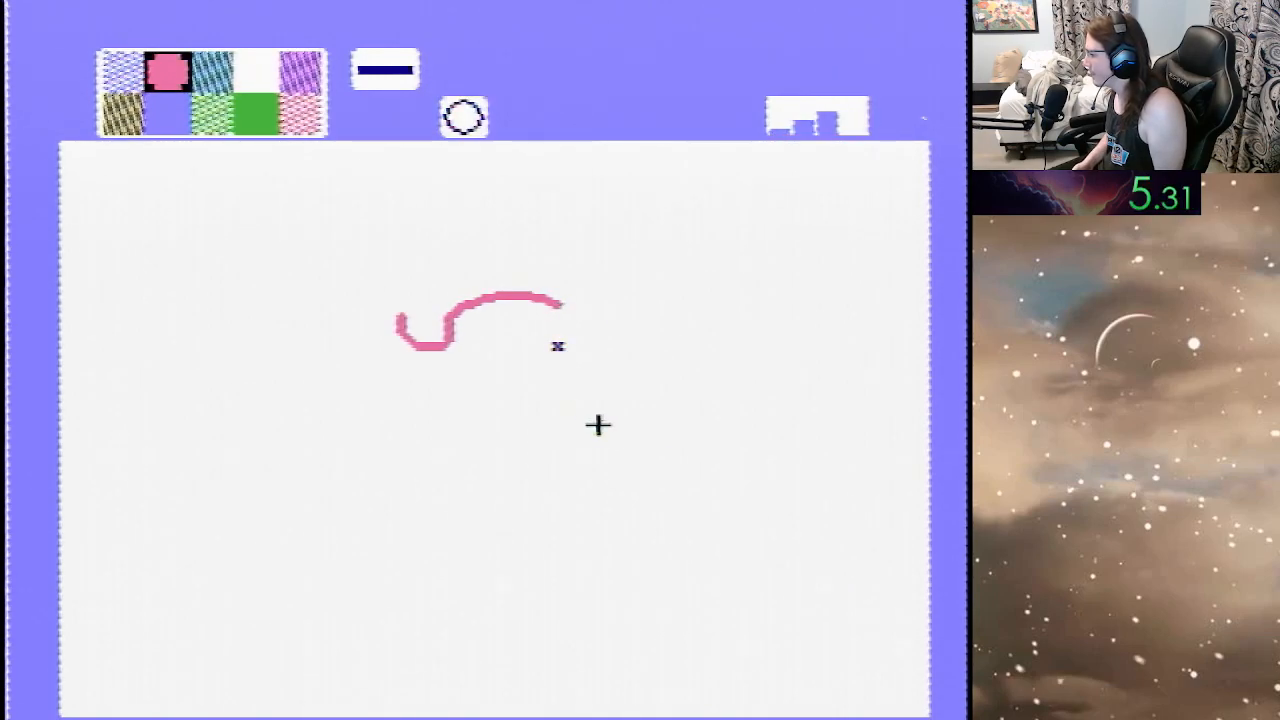
Draw a long horizontal pink line across the curve and a short diagonal pink stroke below it.
left_click_drag(560, 346, 895, 346)
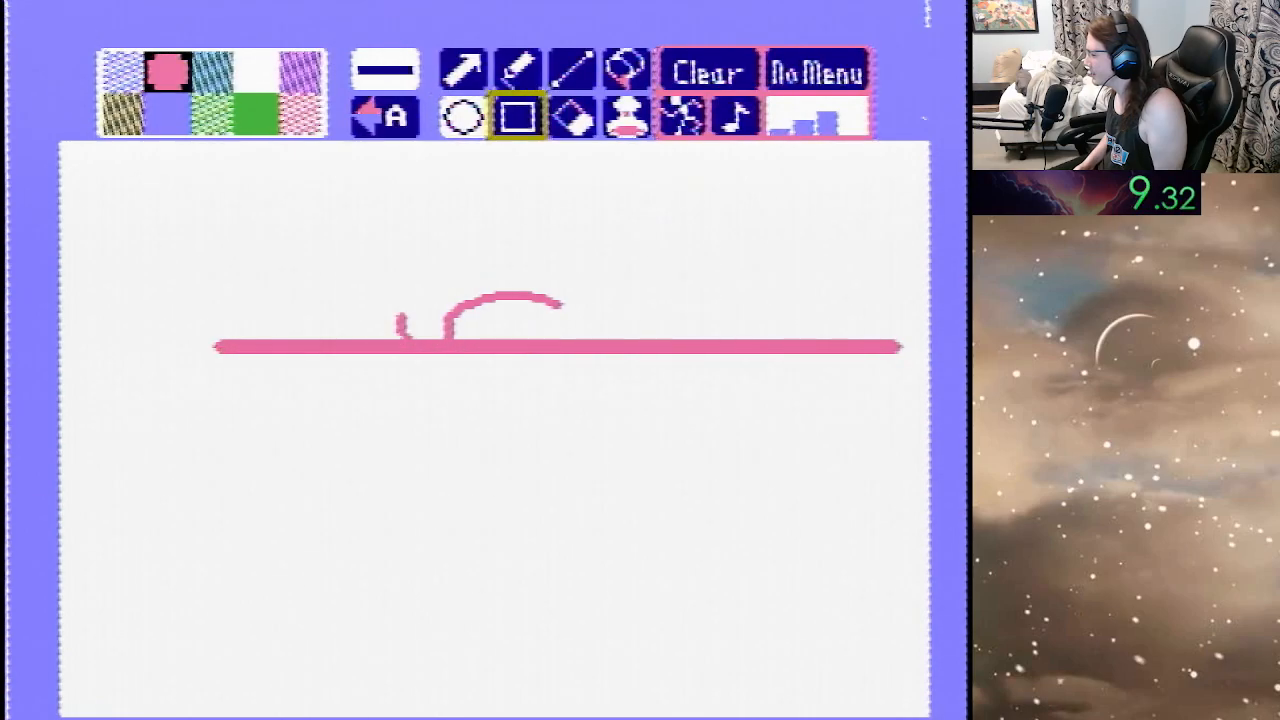
left_click_drag(530, 400, 575, 440)
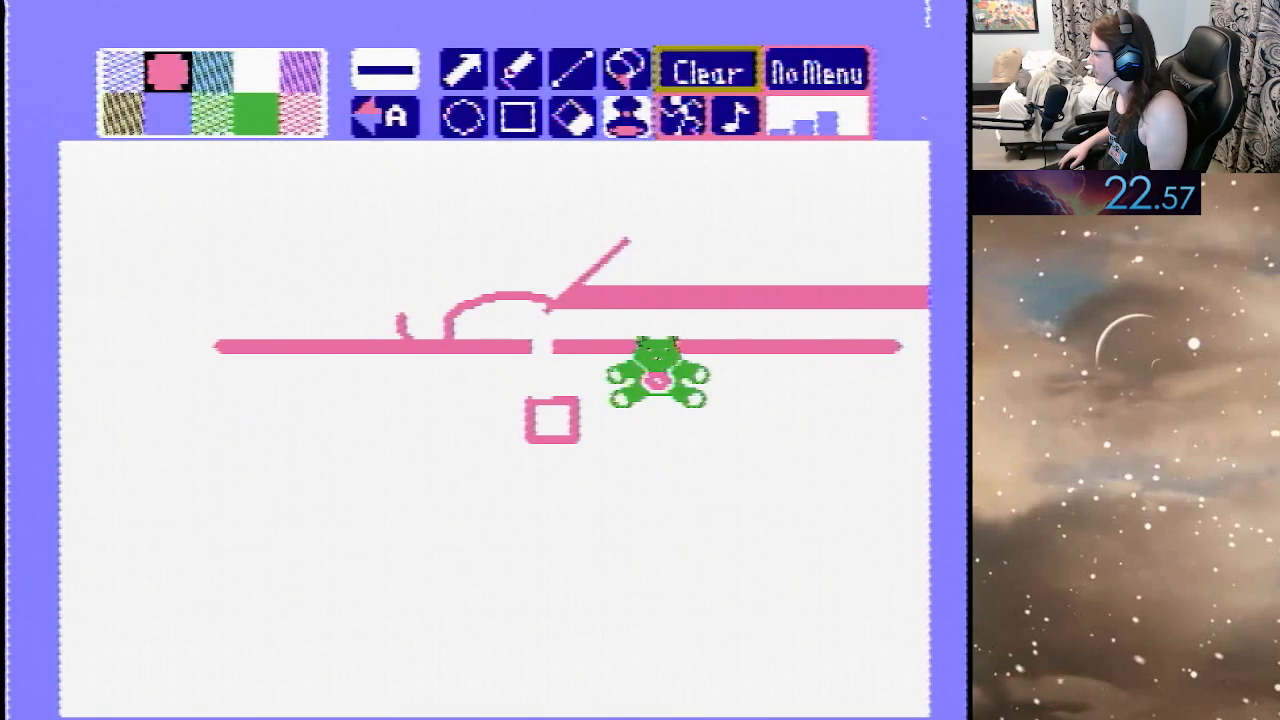
left_click(467, 70)
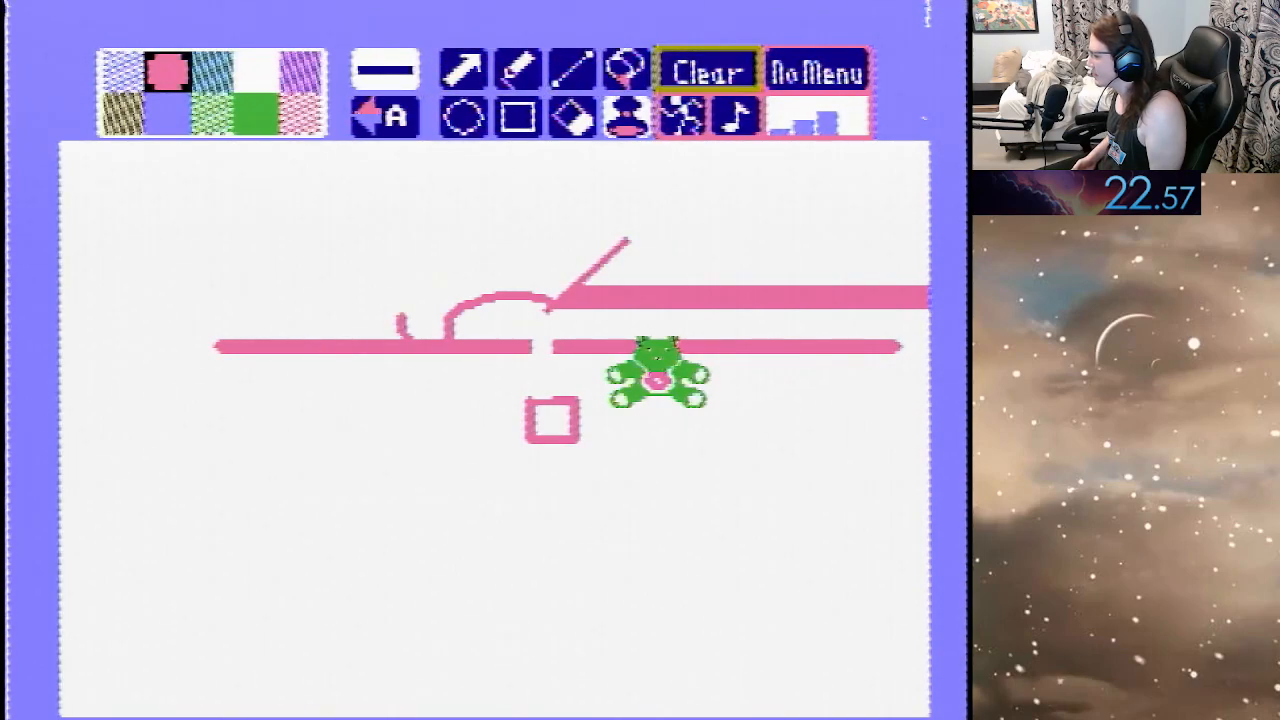
left_click(706, 120)
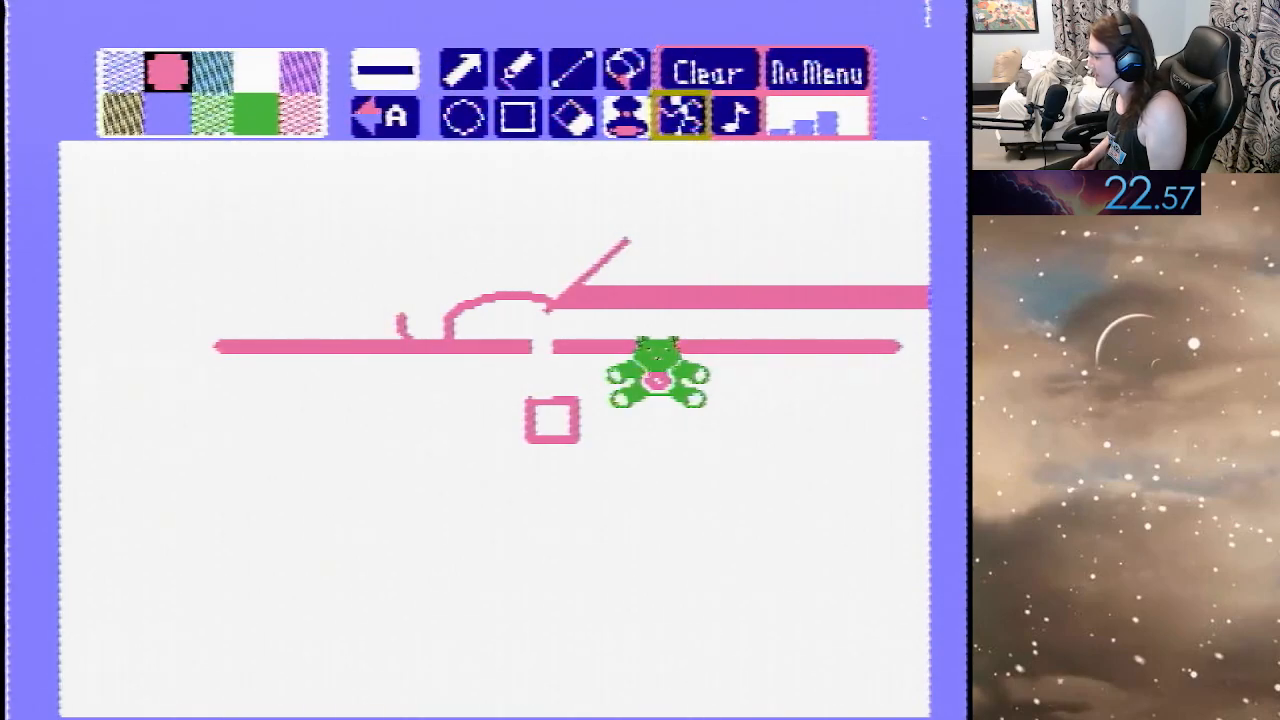
left_click(733, 116)
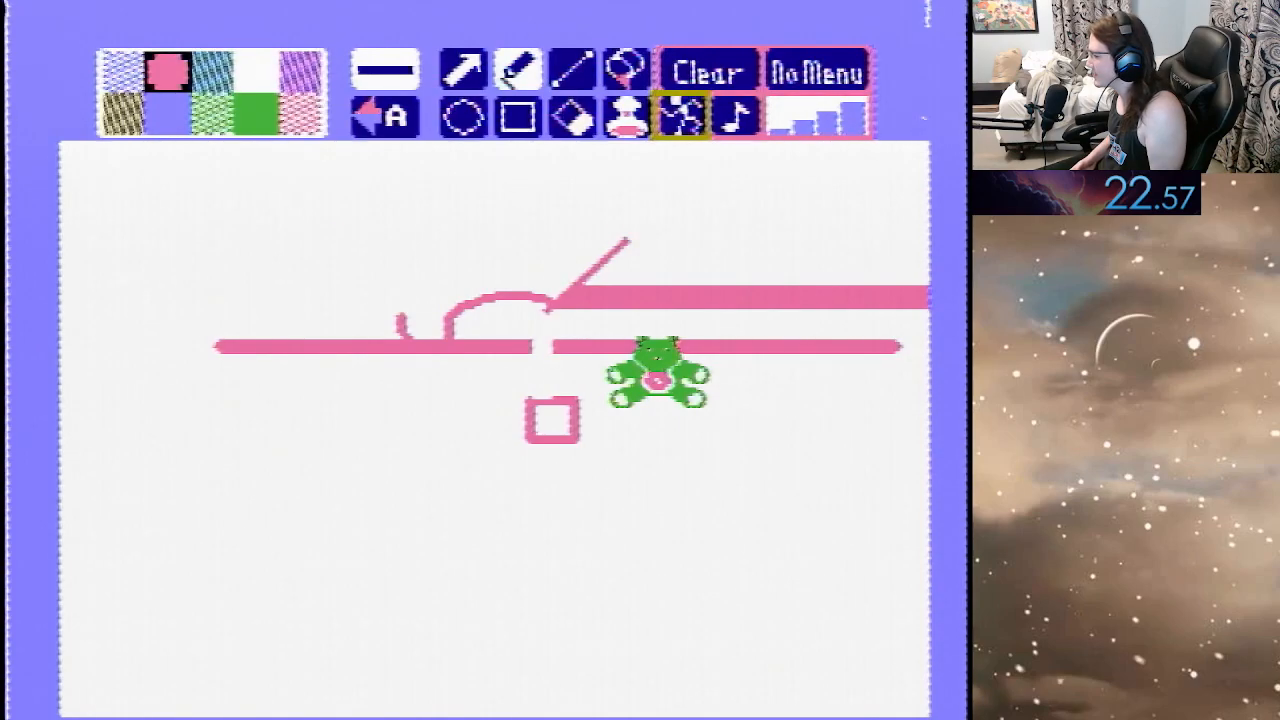
left_click(823, 71)
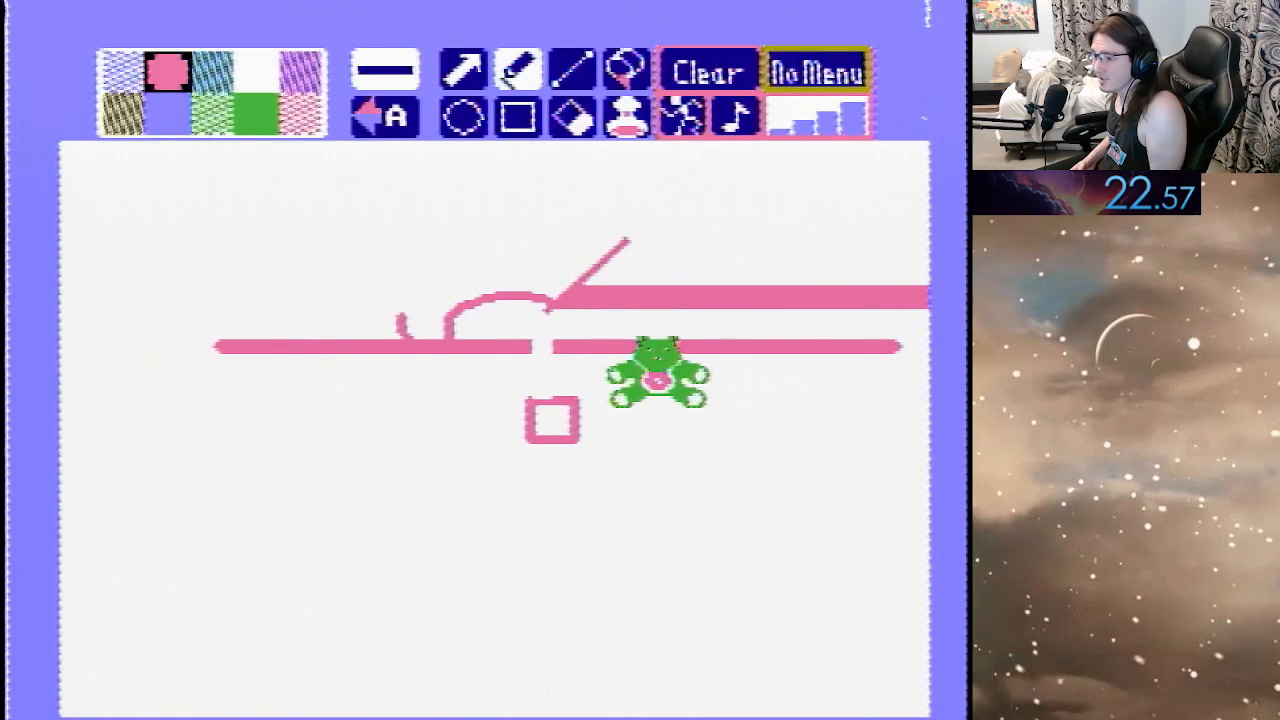
left_click(814, 118)
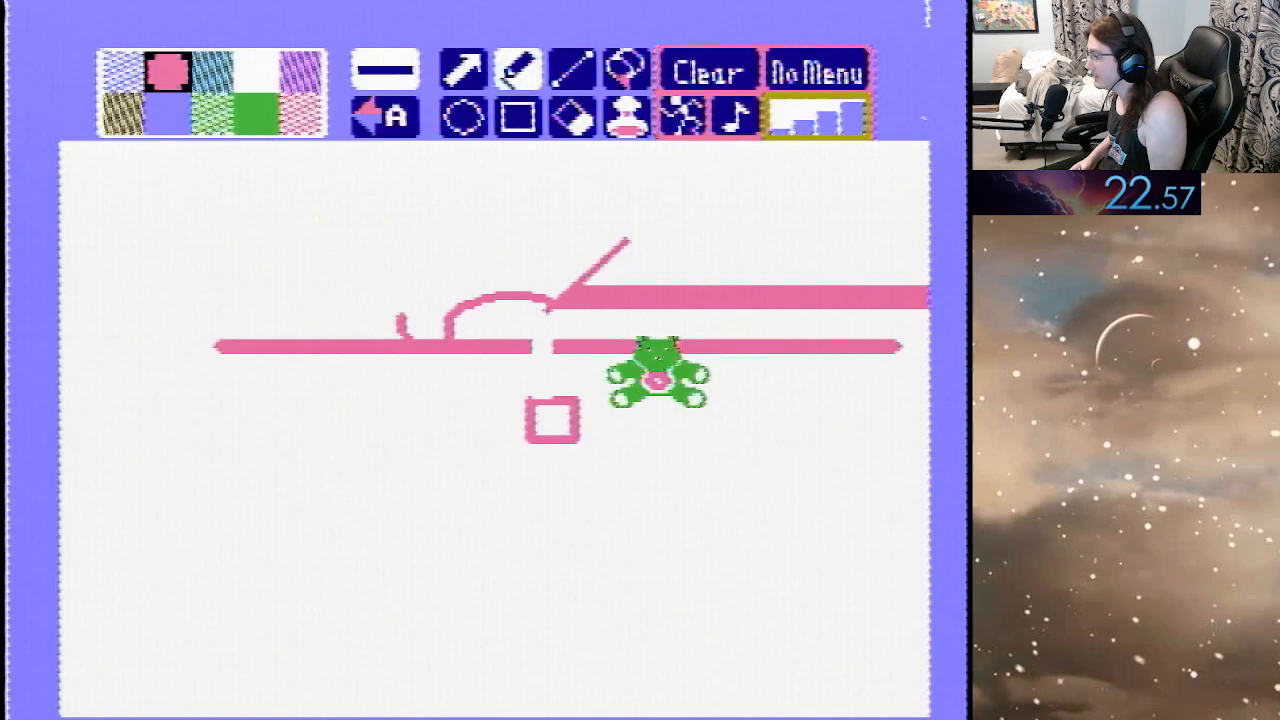